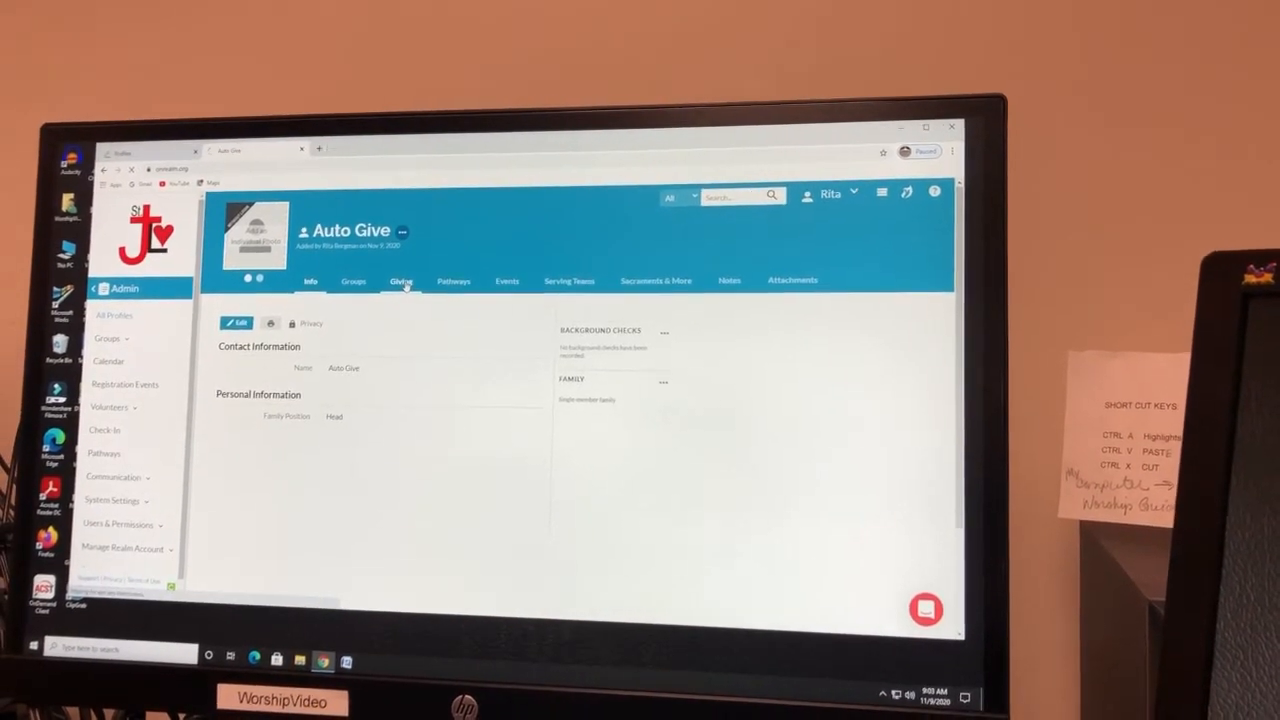
# Go to Auto Give's Giving information to begin an online gift entry.
pyautogui.click(400, 280)
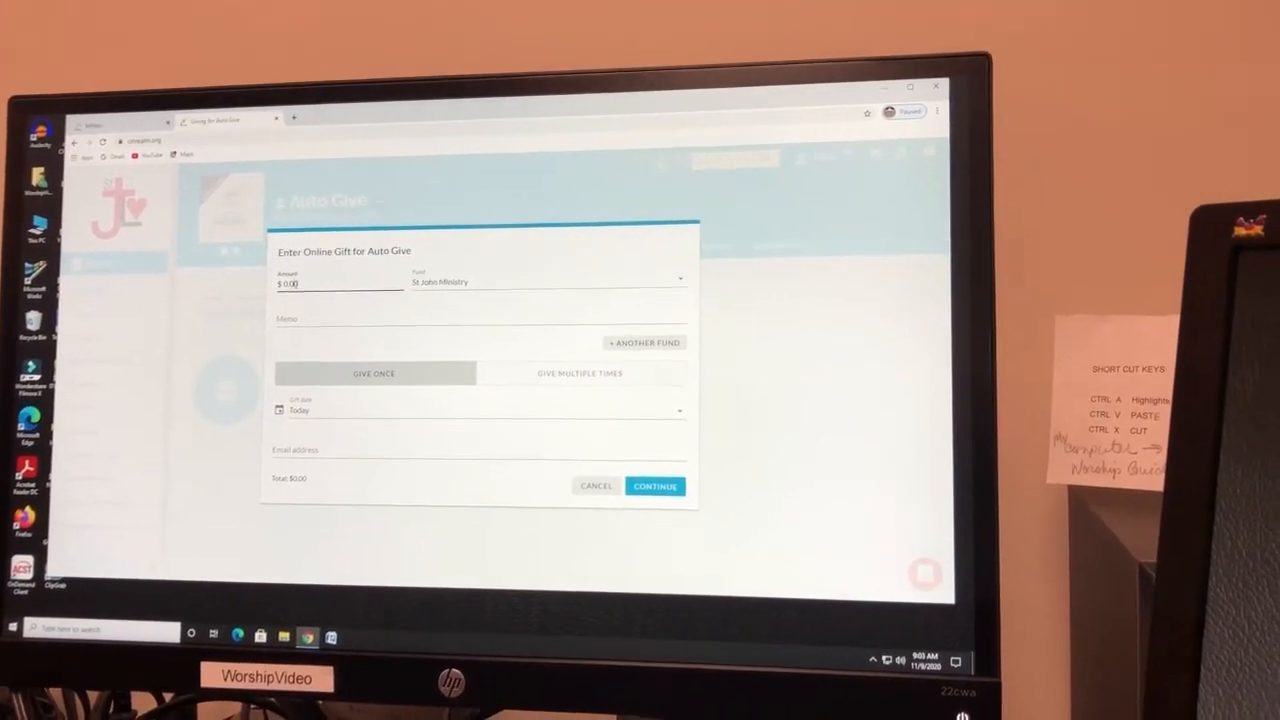
# Enter a 20.00 gift amount and the 'bergman' email, then continue to payment.
pyautogui.click(340, 282)
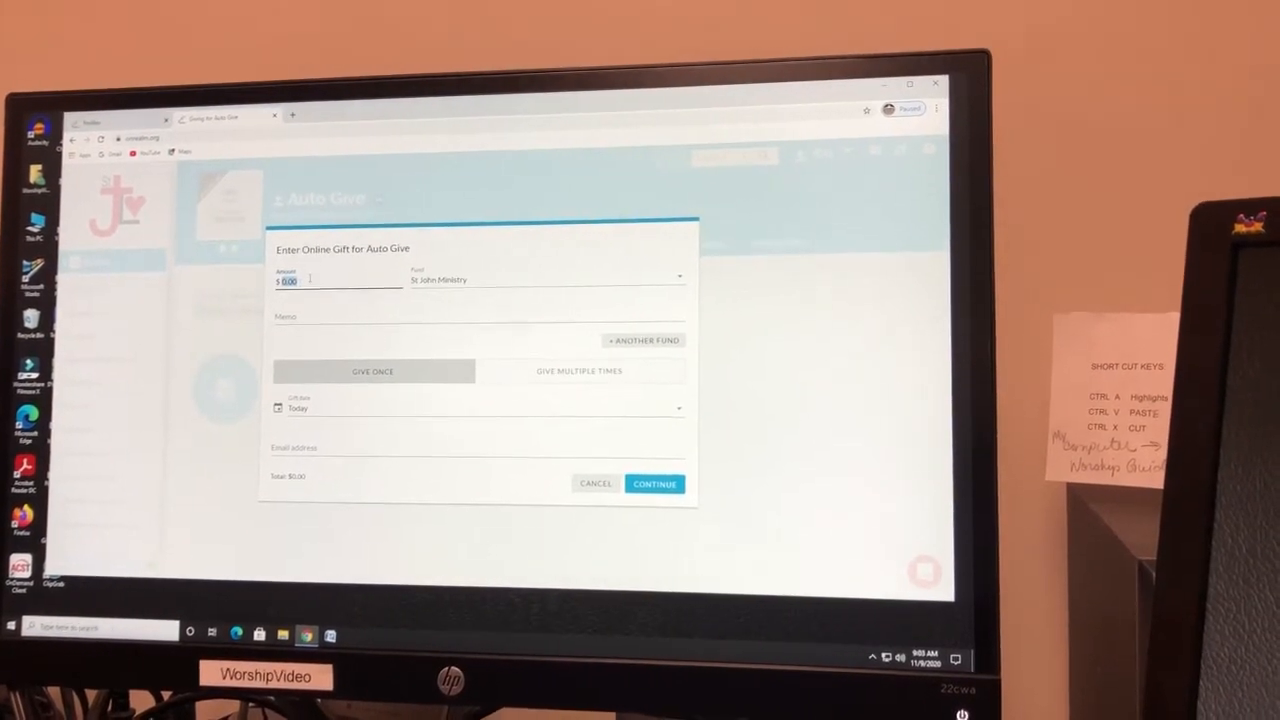
pyautogui.write('20.00')
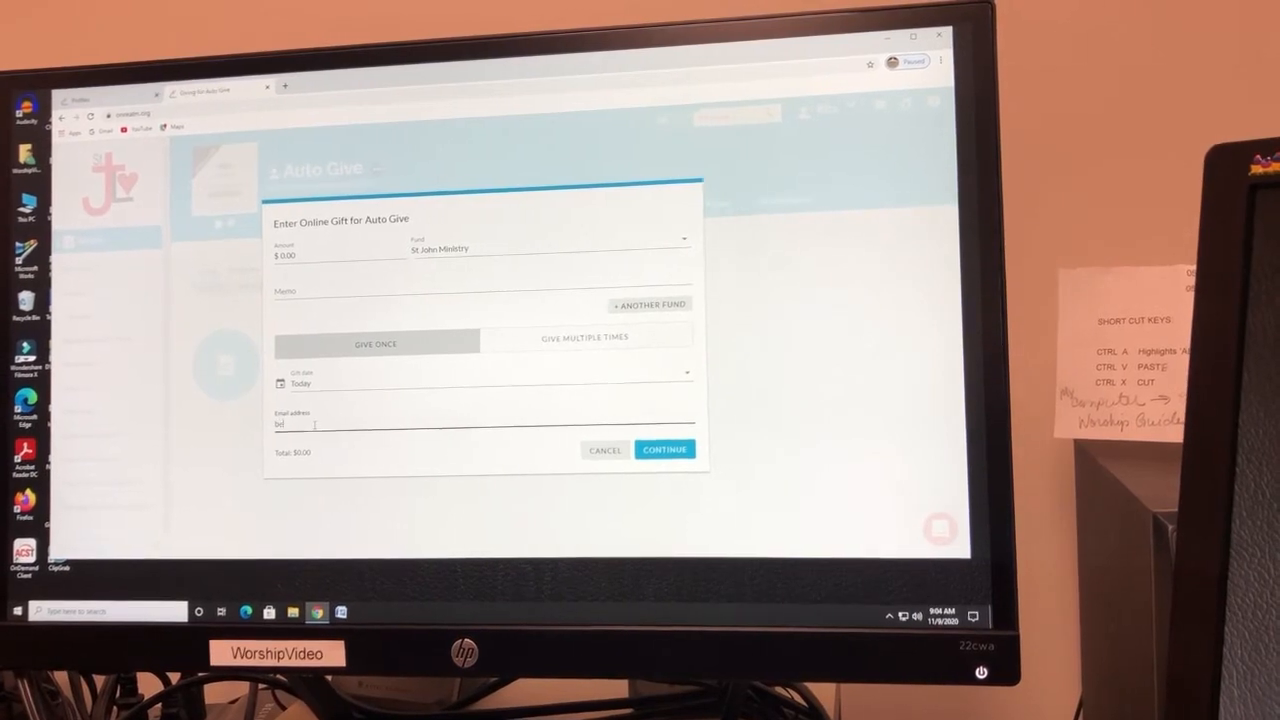
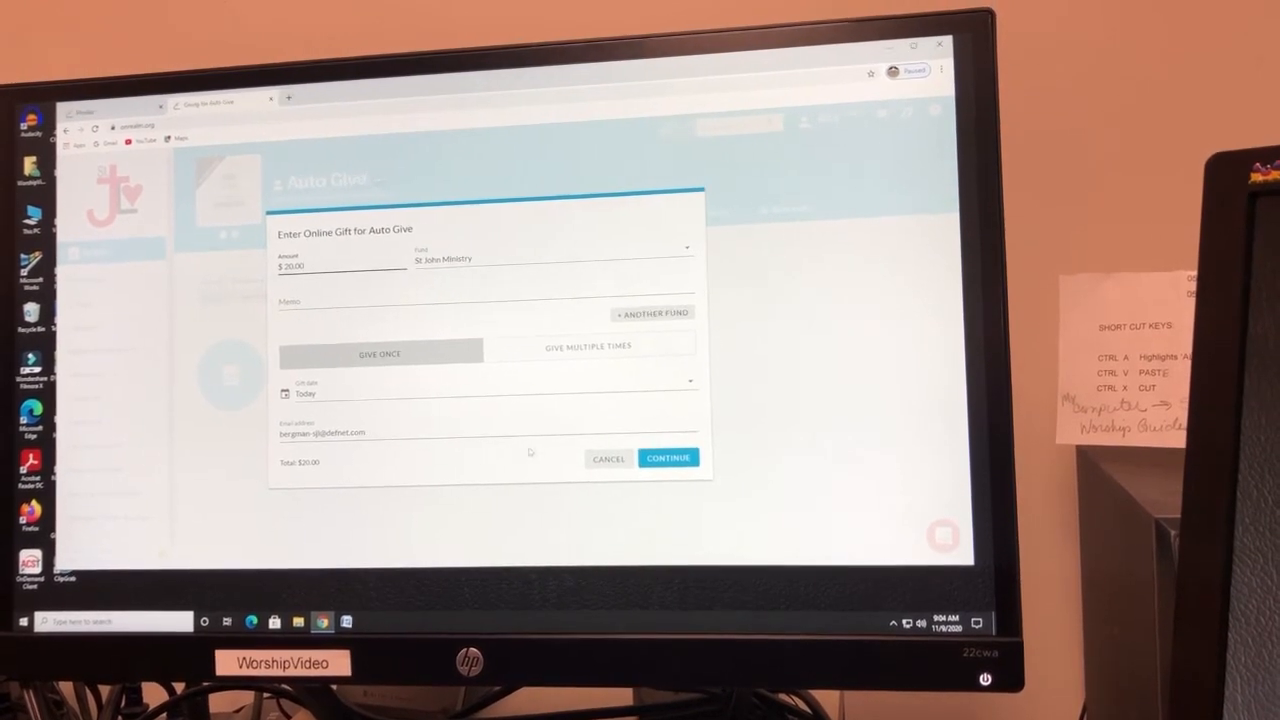
pyautogui.click(668, 456)
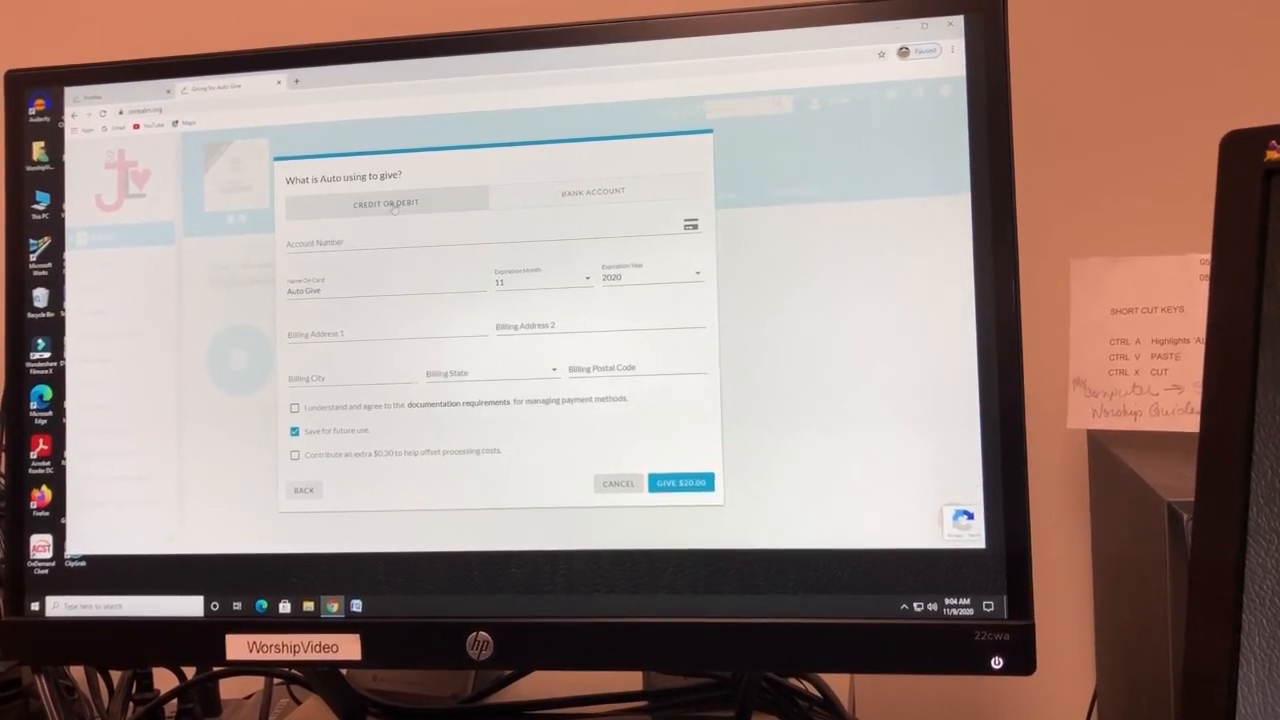
# Compare the Bank Account and Credit or Debit payment options, ending on Bank Account.
pyautogui.click(592, 192)
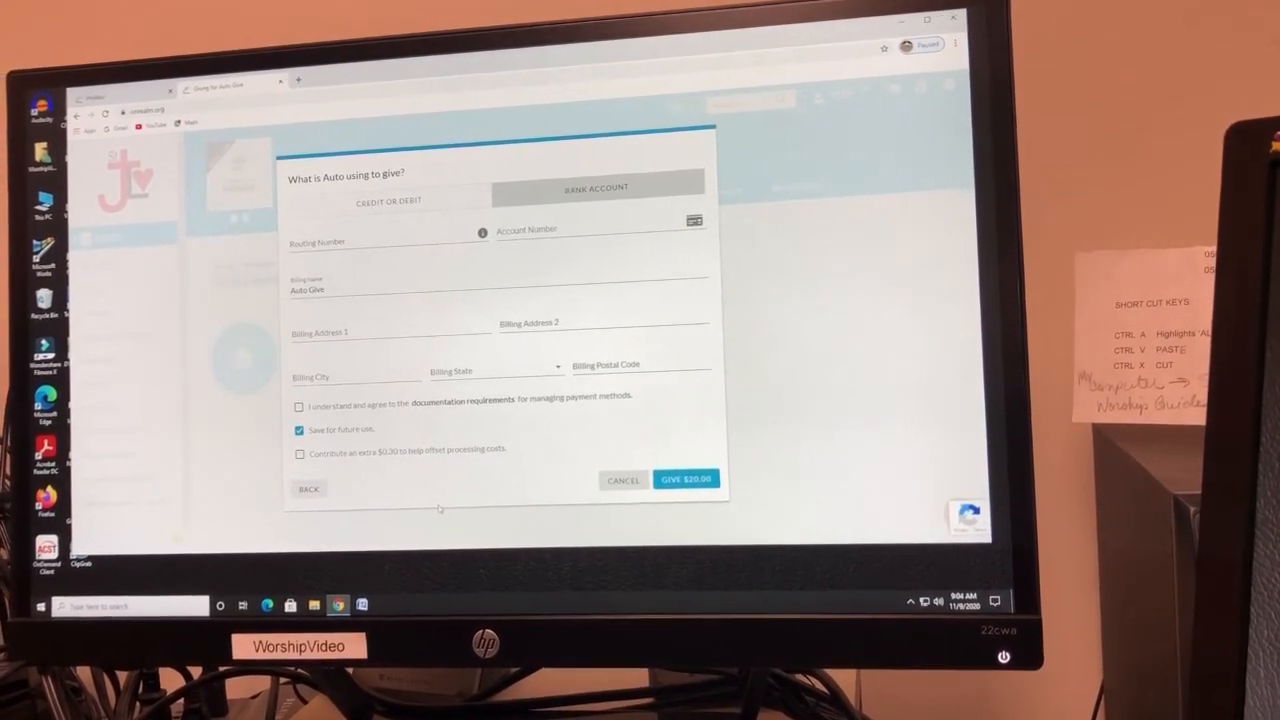
pyautogui.click(388, 200)
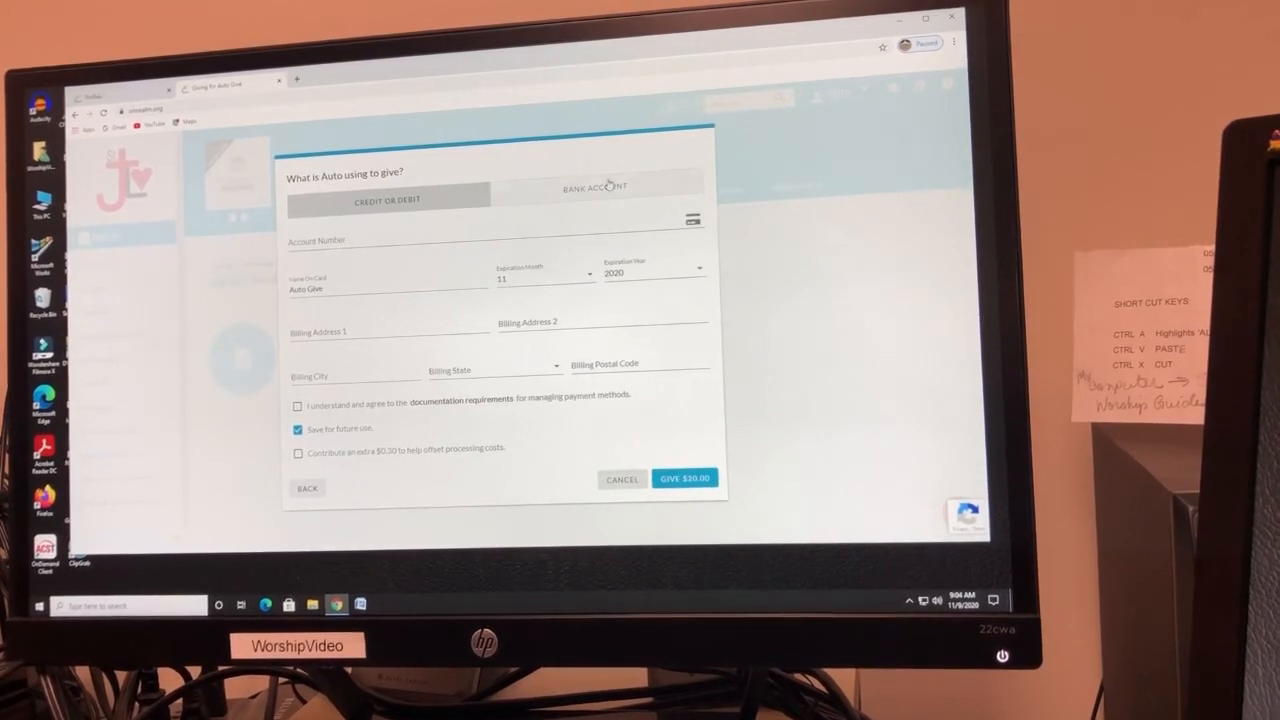
pyautogui.click(594, 186)
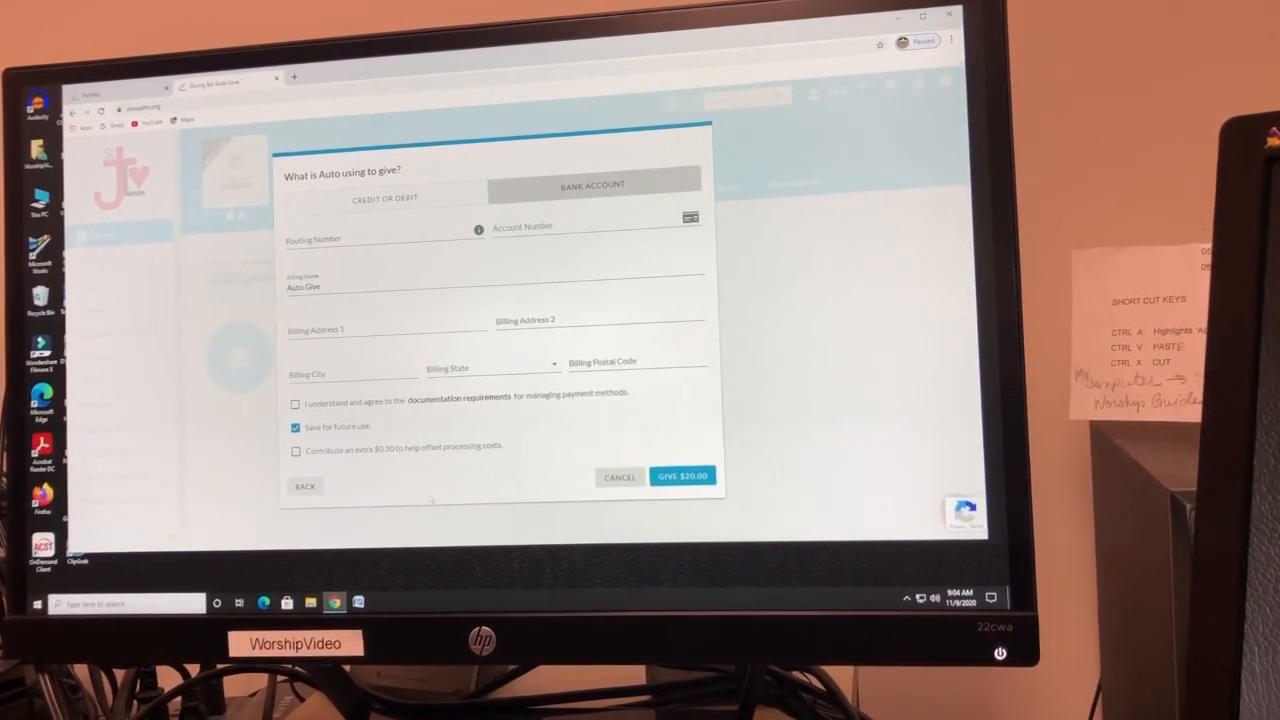